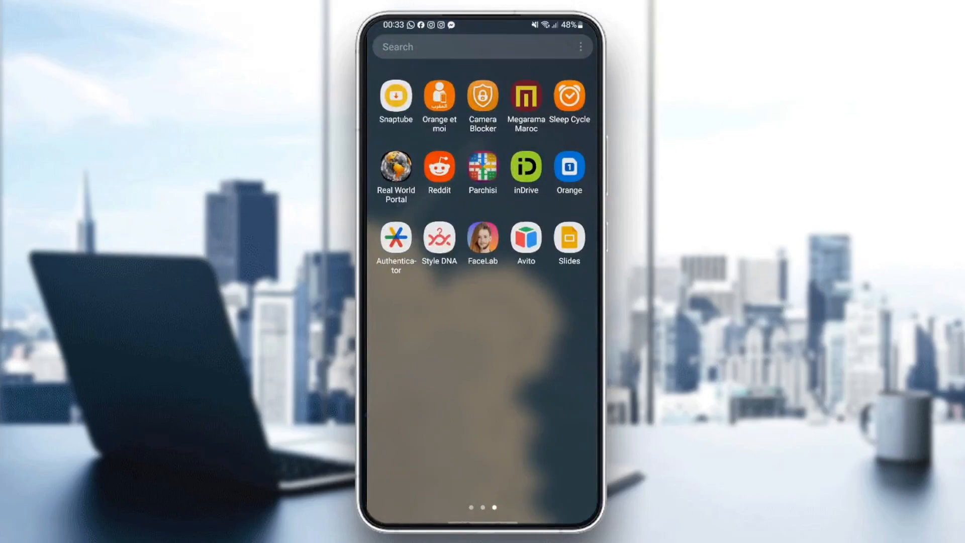
Launch Google Slides from the app drawer to reach the recent presentations list
left_click(568, 237)
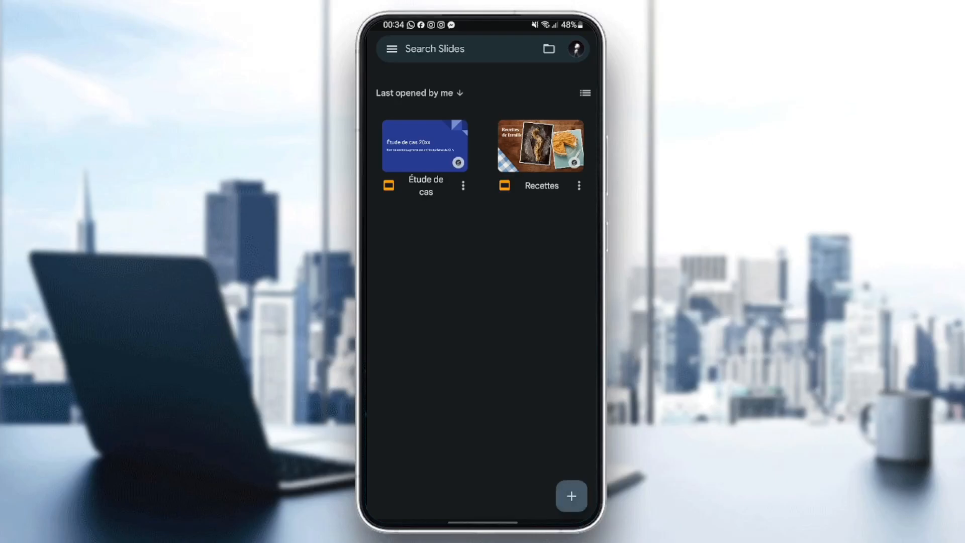
Start a new presentation and choose to build it from a template
left_click(571, 496)
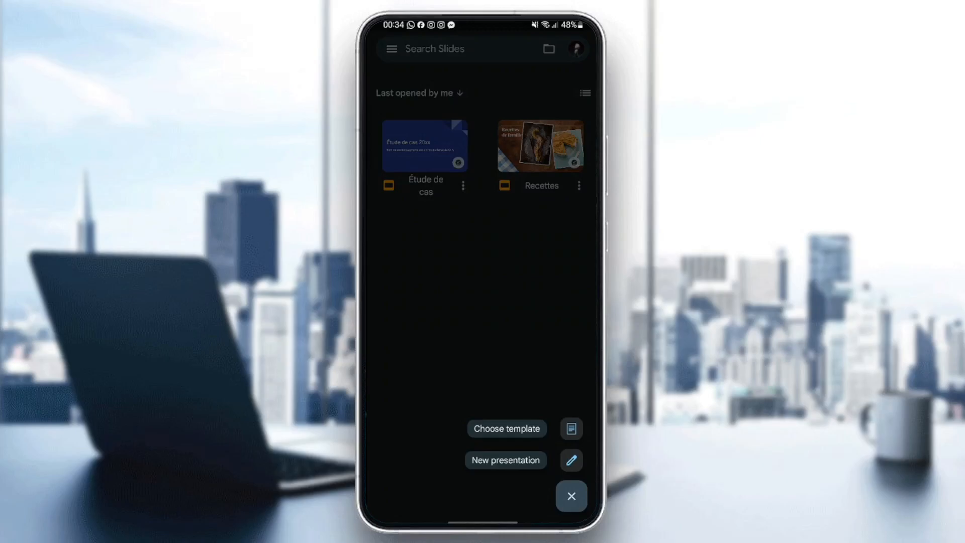
left_click(571, 496)
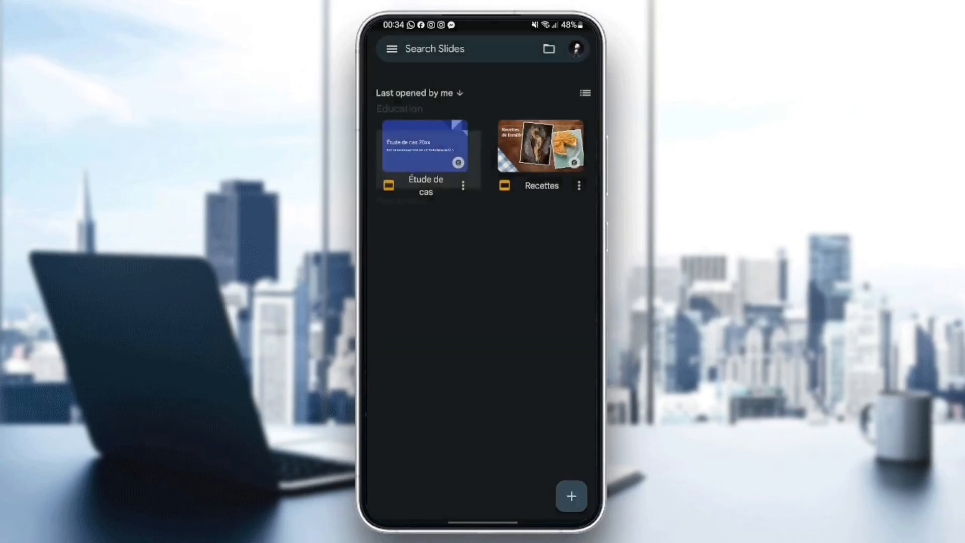
Browse the template gallery down to the Personal section with photo albums and Recettes
left_click(571, 496)
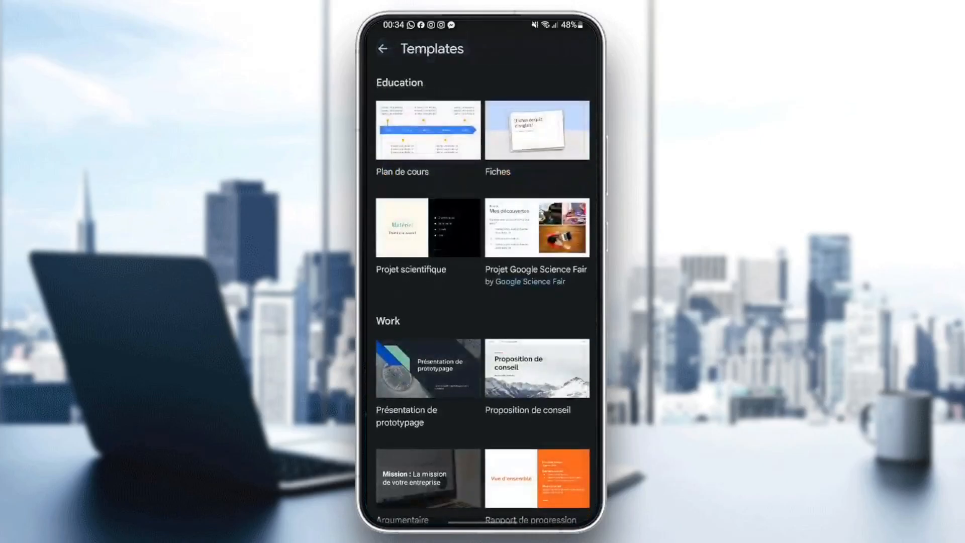
scroll("down", 3)
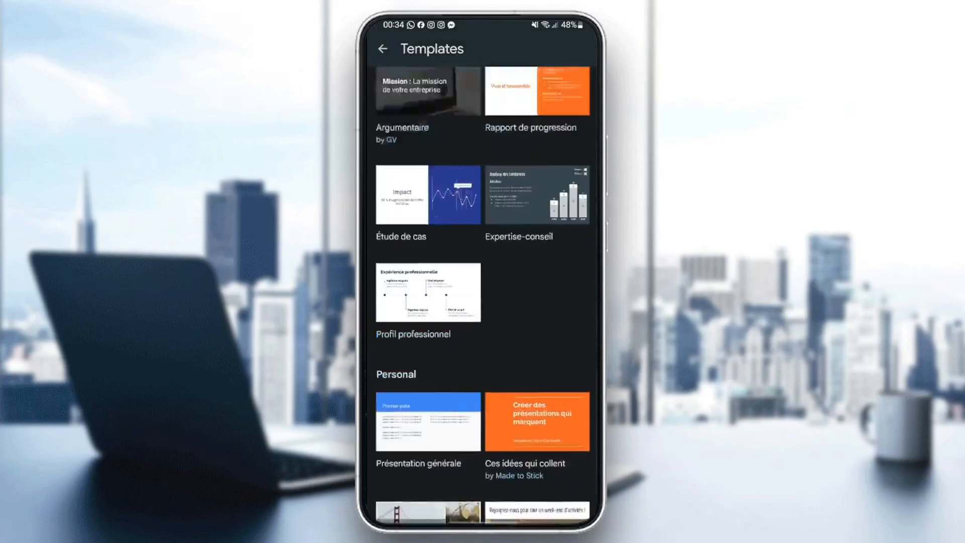
scroll("up", 3)
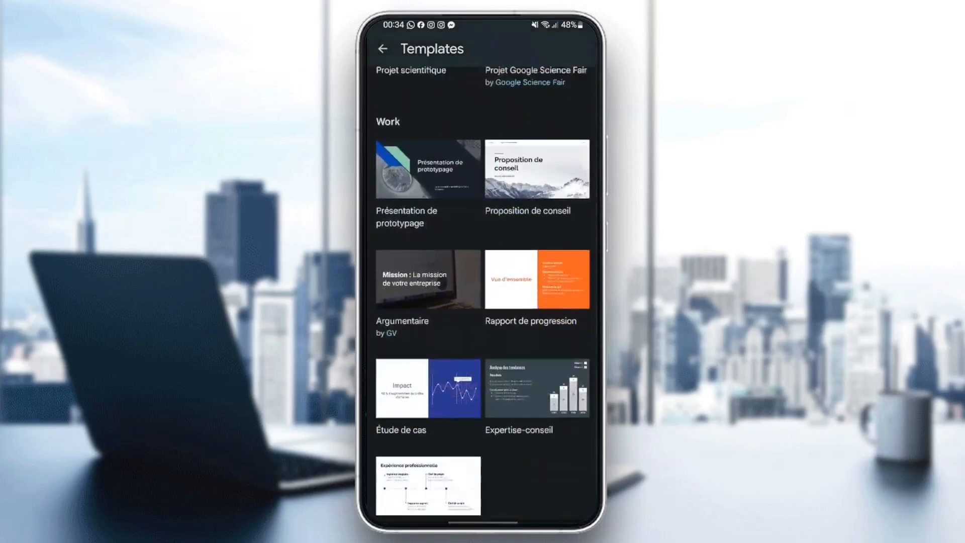
scroll("down", 3)
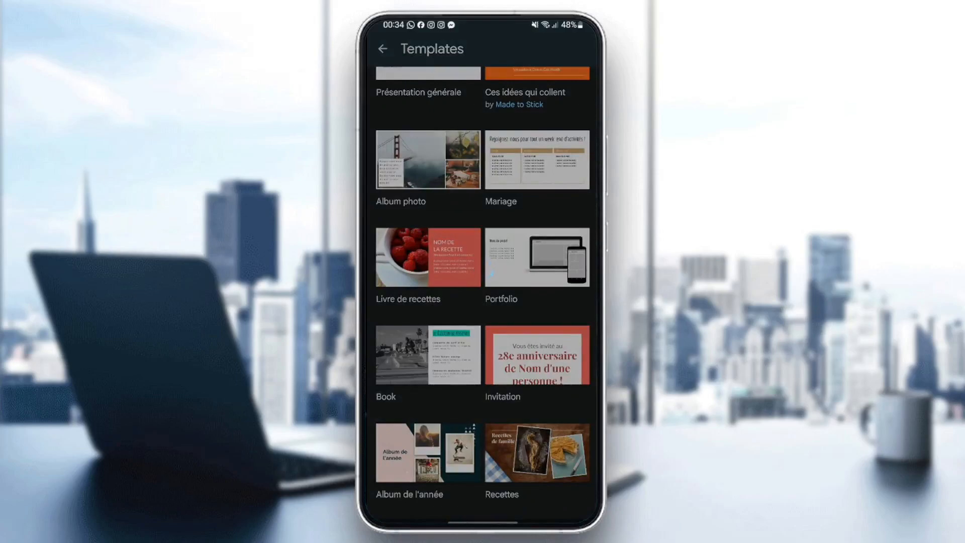
Create a presentation from the Recettes template, review its six slides and return to slide 1
left_click(428, 257)
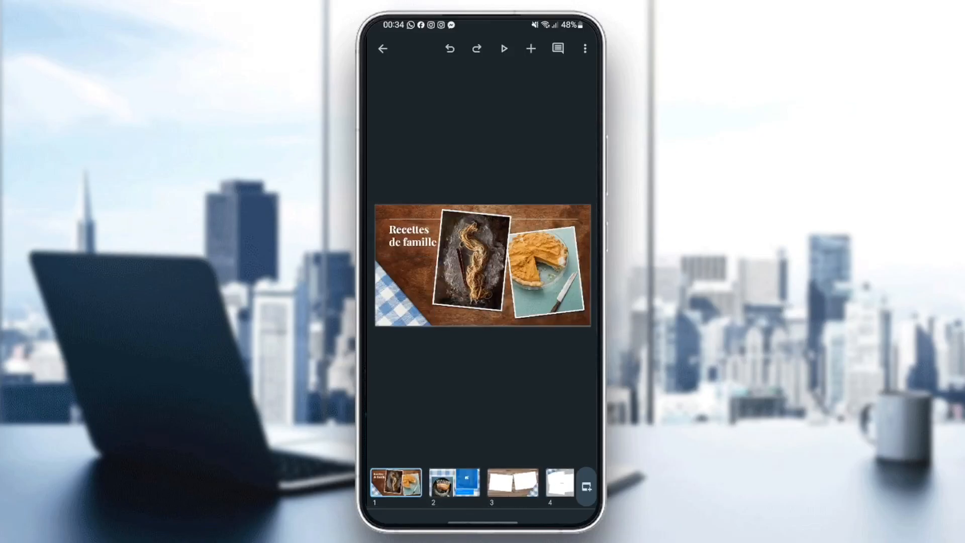
scroll("right", 3)
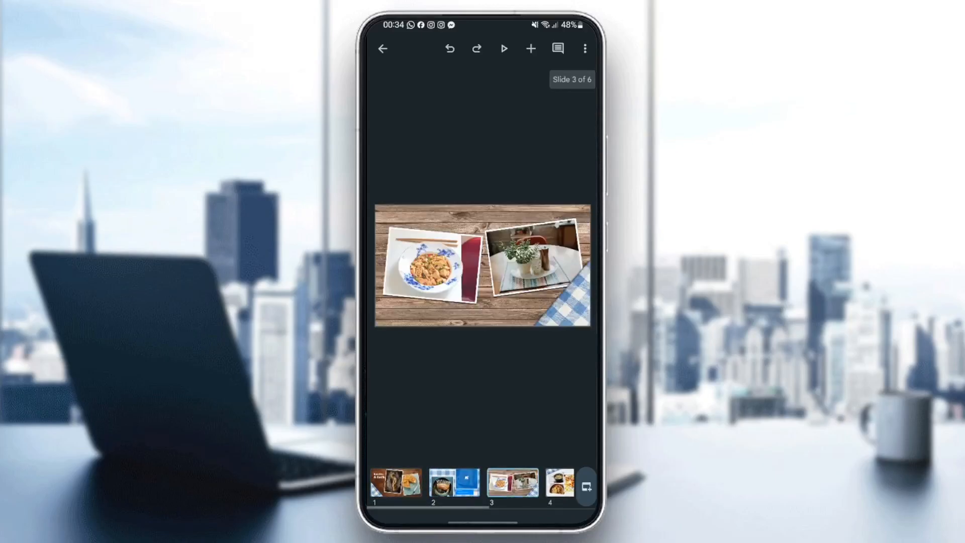
left_click(396, 482)
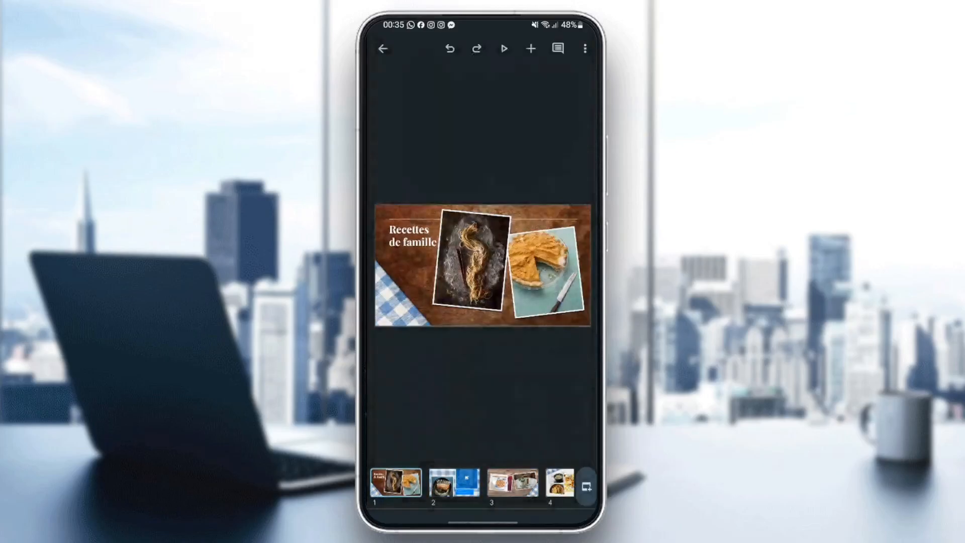
Replace the slide 1 title 'Recettes de famille' with 'Tutorial'
left_click(442, 484)
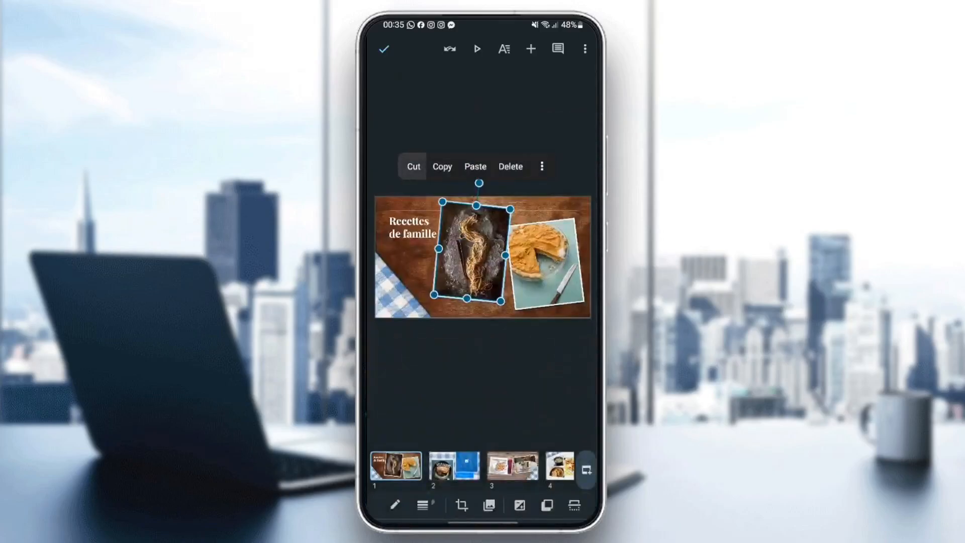
left_click(413, 166)
type("Tut")
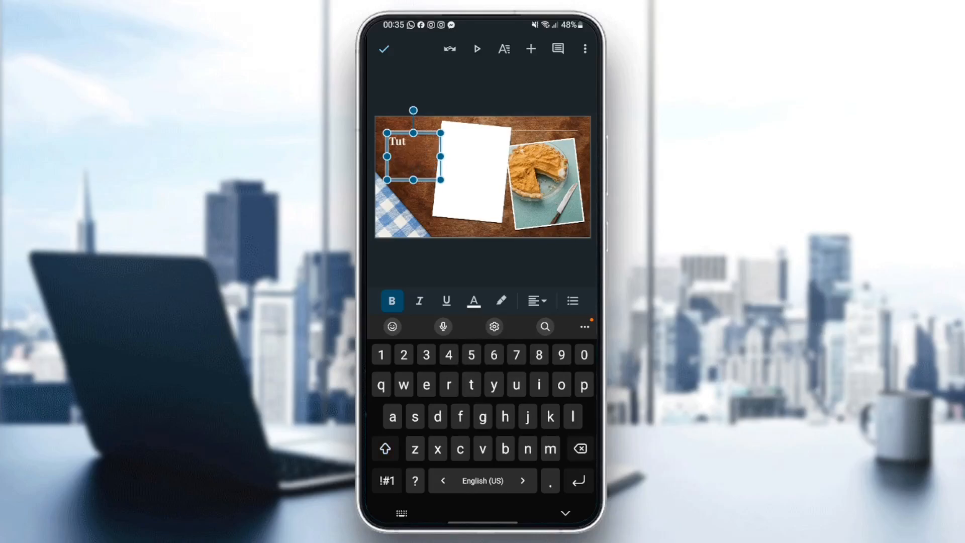
type("orial")
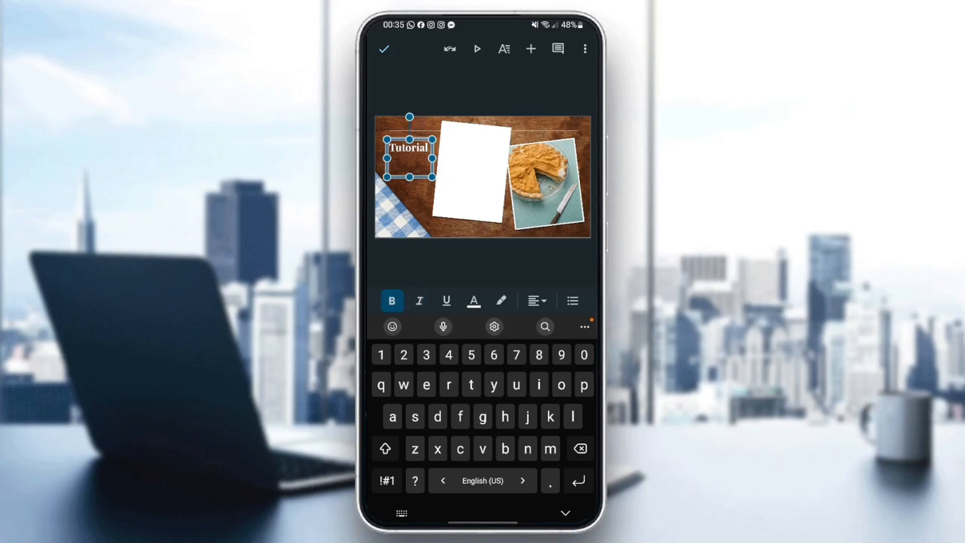
Check the title text colour options, finish editing and bring up the presenting options
left_click(474, 301)
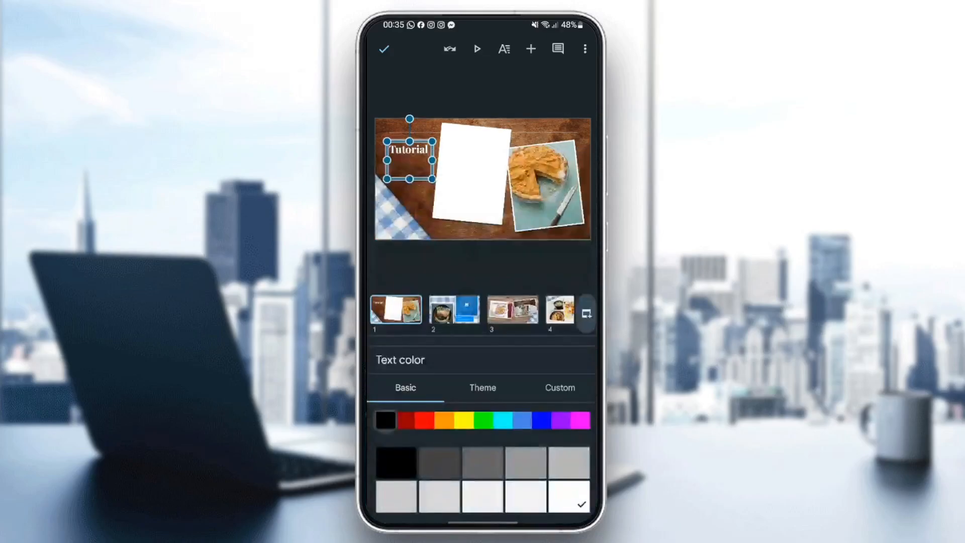
left_click(408, 158)
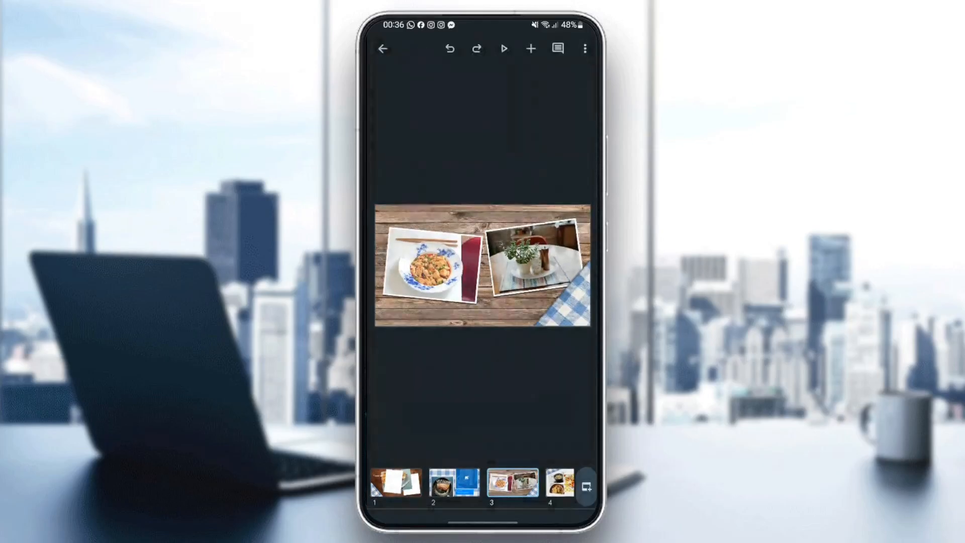
left_click(502, 48)
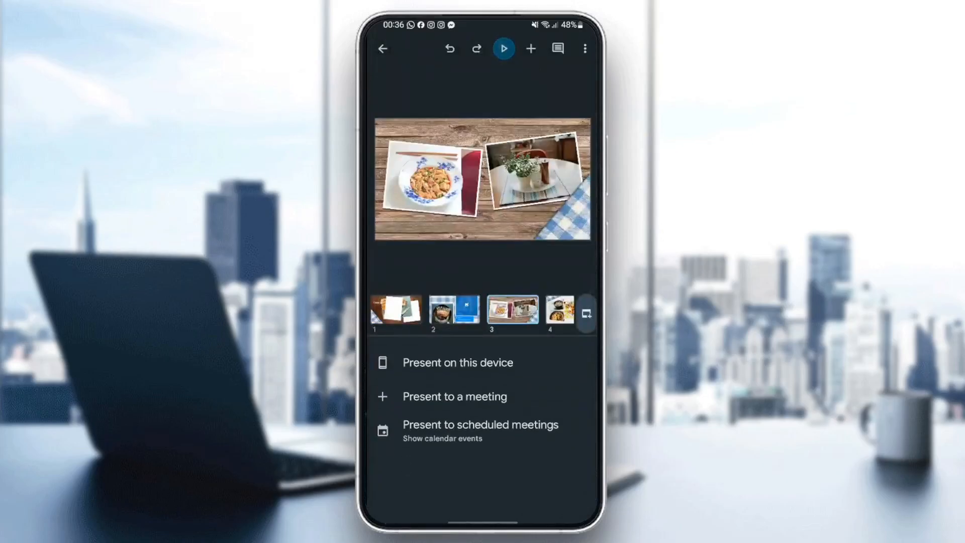